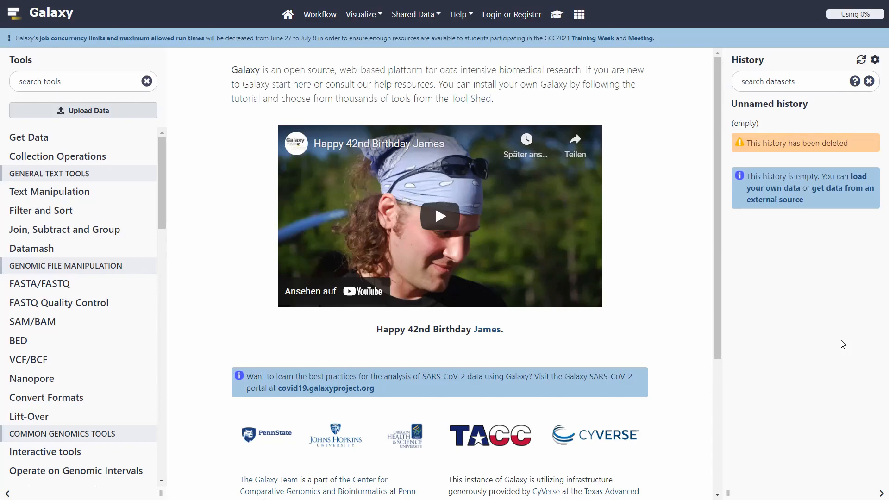
mouse_move(213, 275)
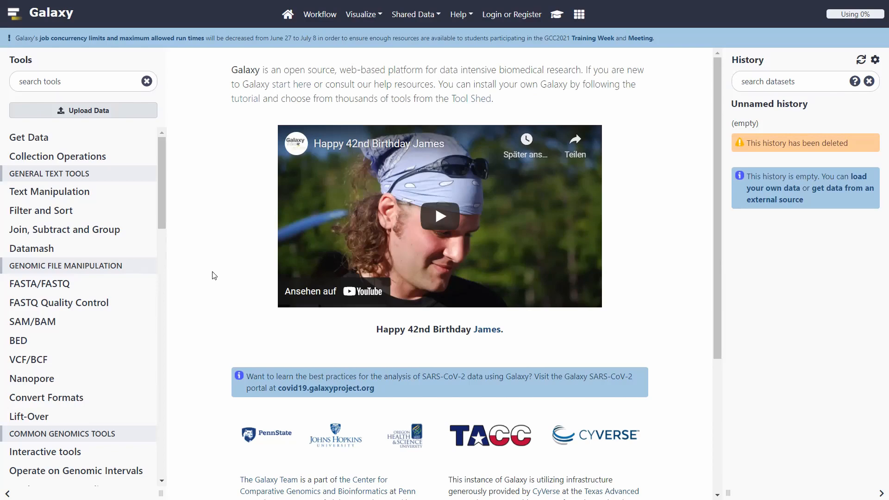
mouse_move(206, 260)
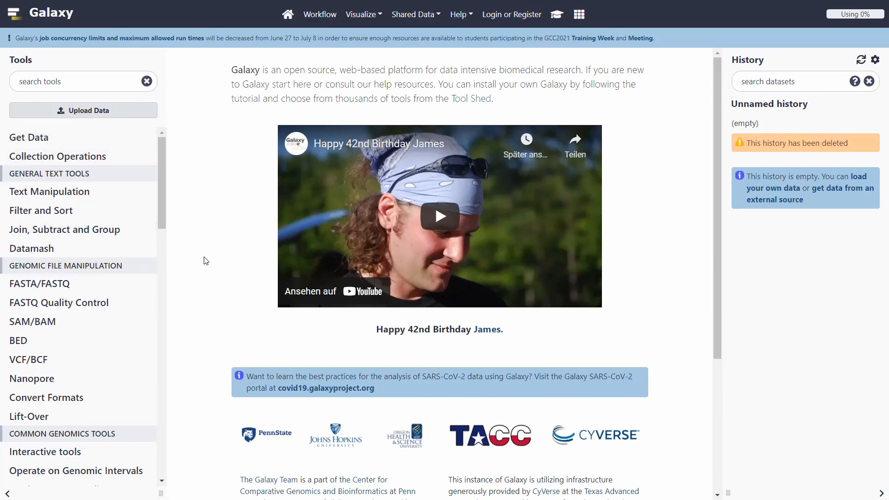
mouse_move(227, 256)
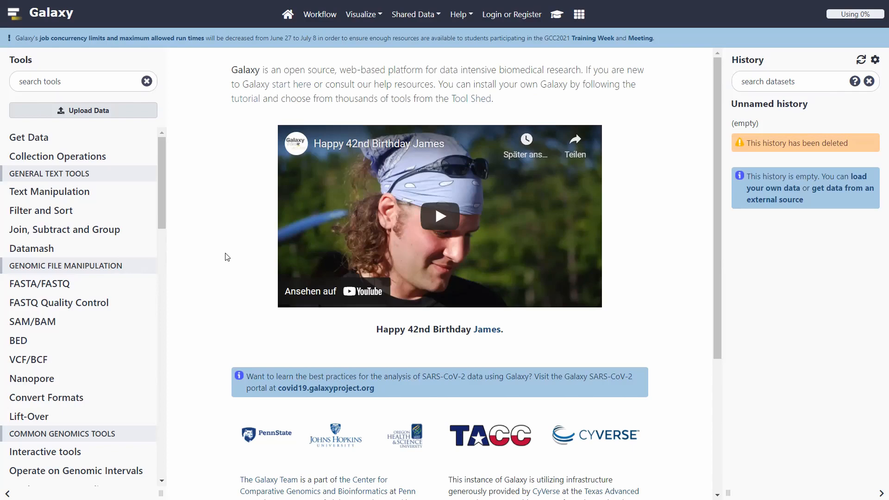
mouse_move(223, 249)
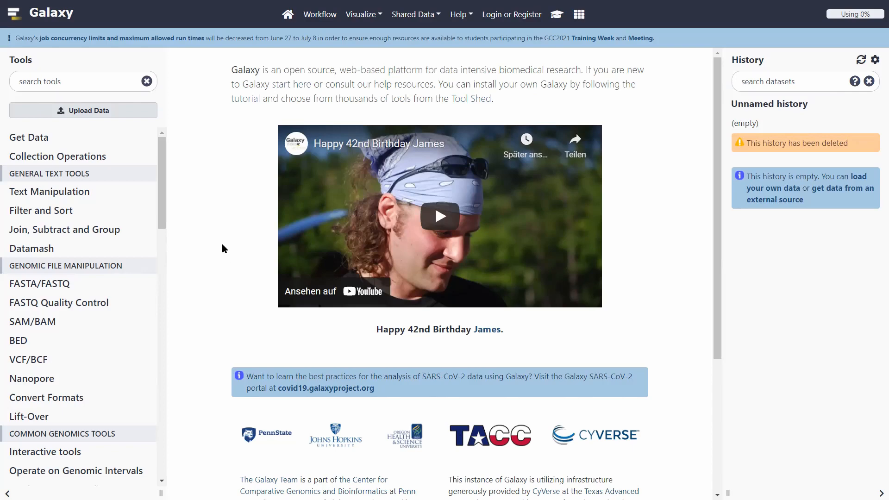
mouse_move(202, 208)
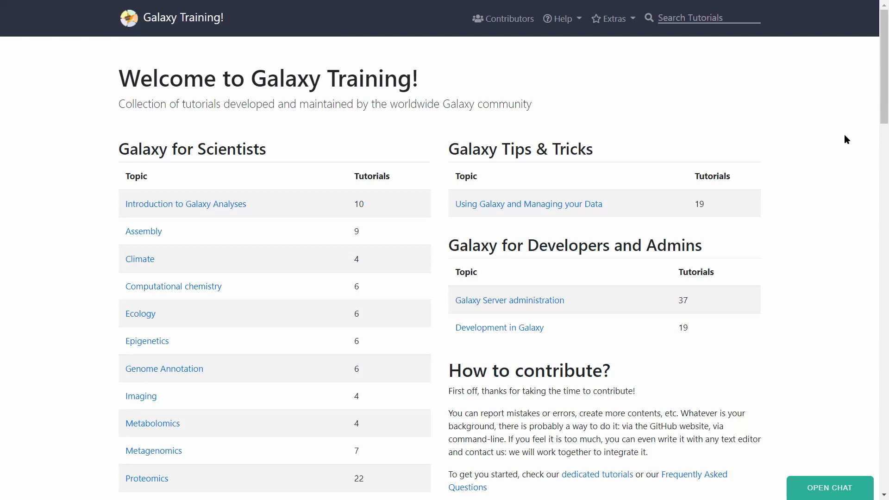
mouse_move(47, 203)
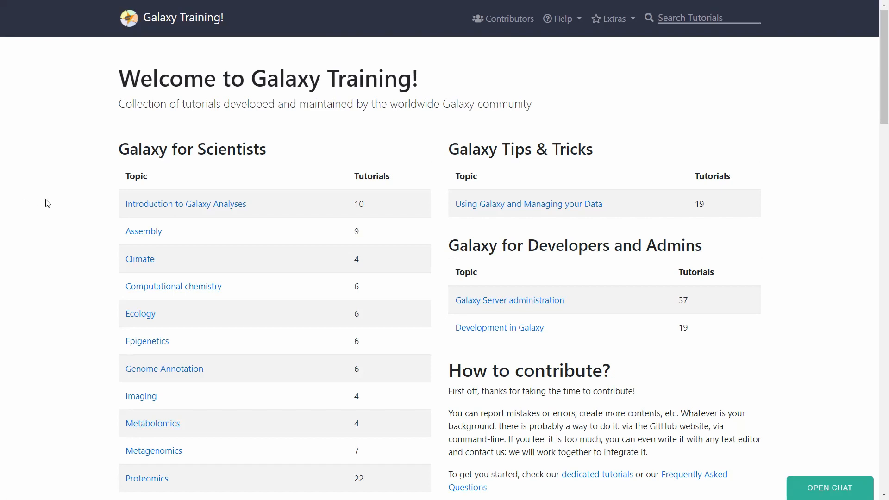
mouse_move(50, 208)
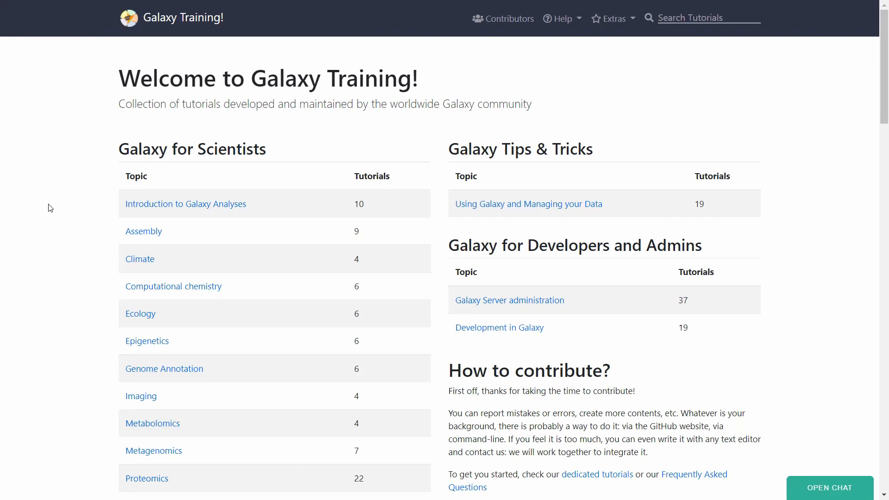
mouse_move(64, 212)
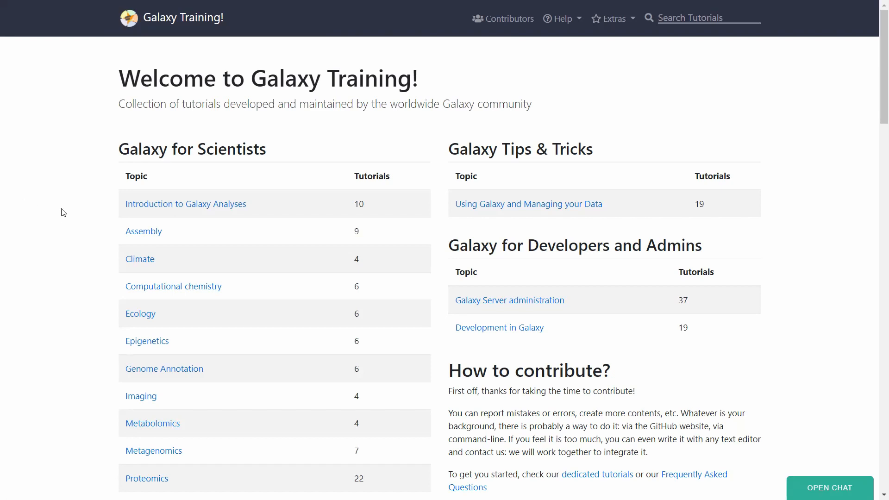
Choose 'Introduction to Galaxy Analyses' from the Galaxy for Scientists table to reach its lessons
scroll("down", 3)
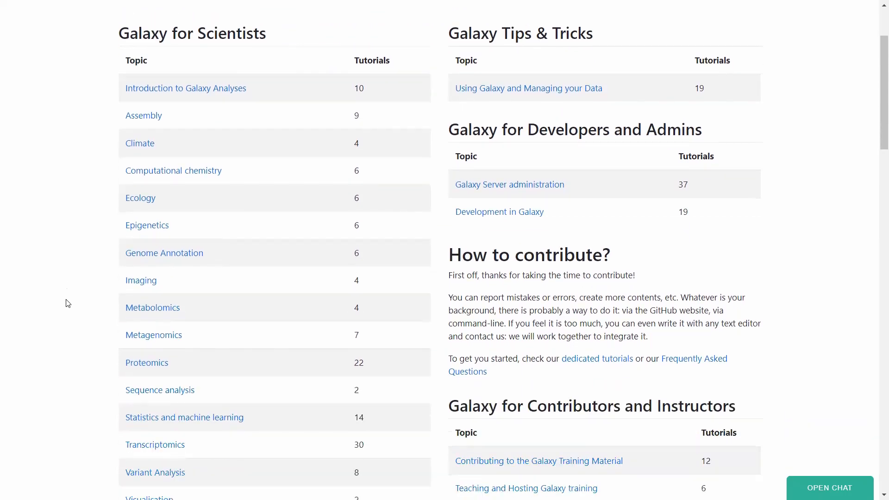
scroll("up", 3)
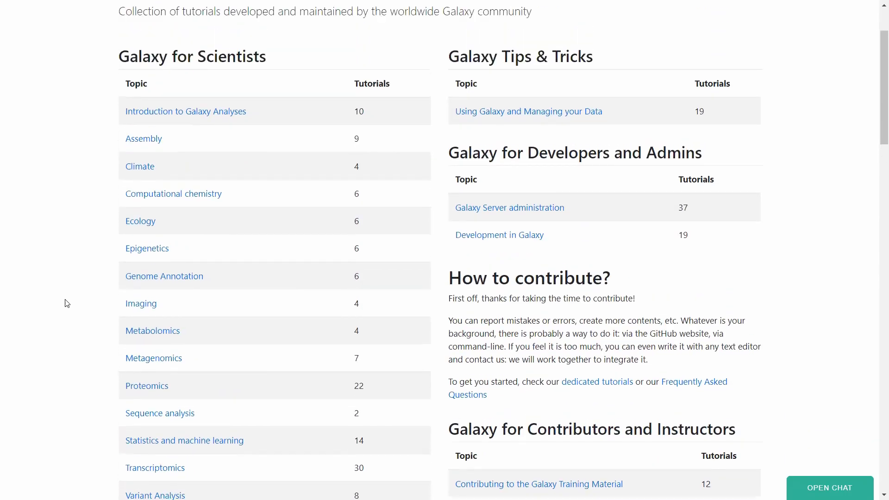
scroll("up", 3)
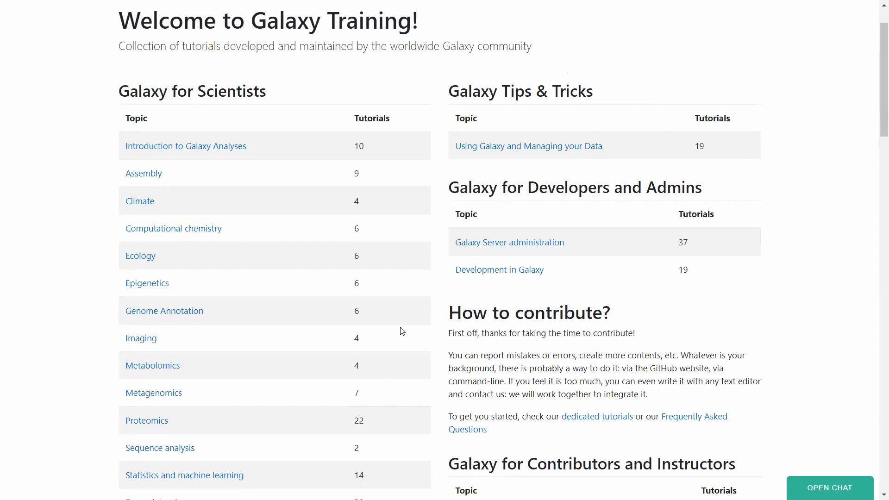
mouse_move(396, 319)
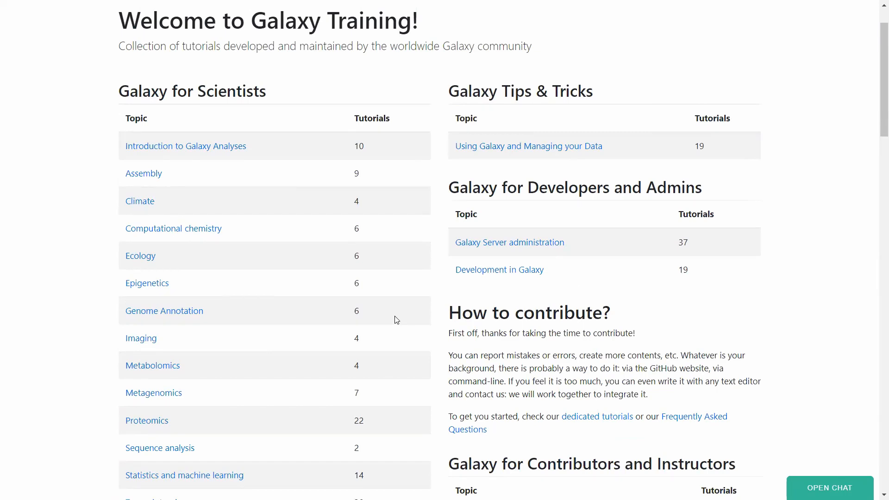
scroll("down", 3)
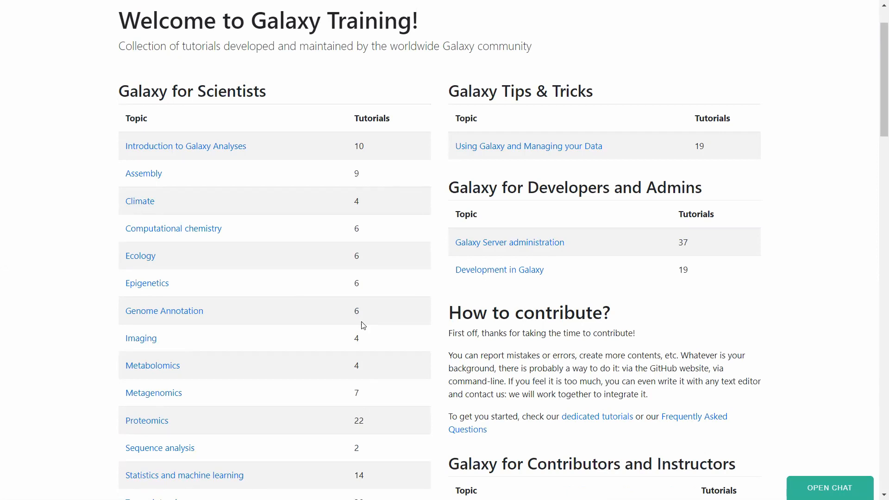
mouse_move(68, 151)
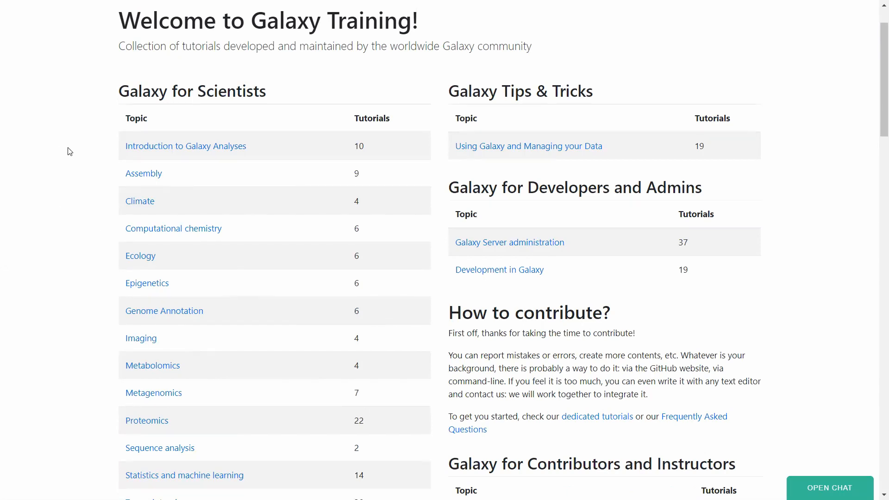
mouse_move(88, 150)
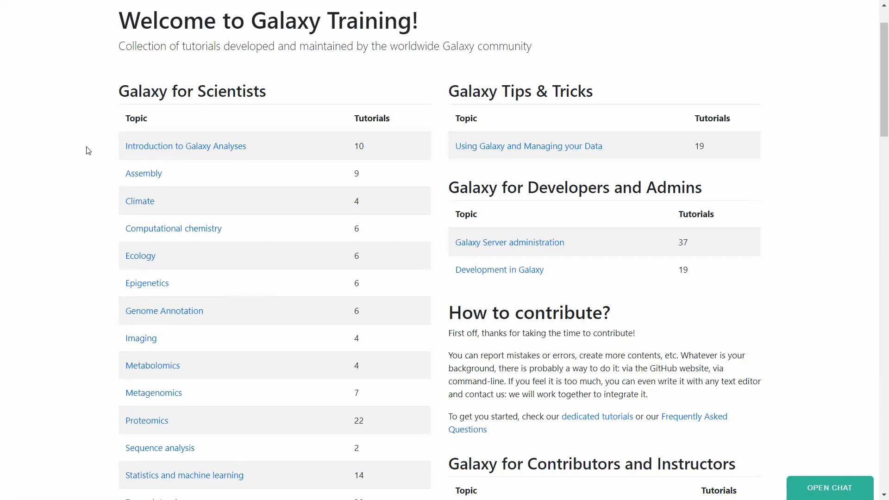
left_click(185, 146)
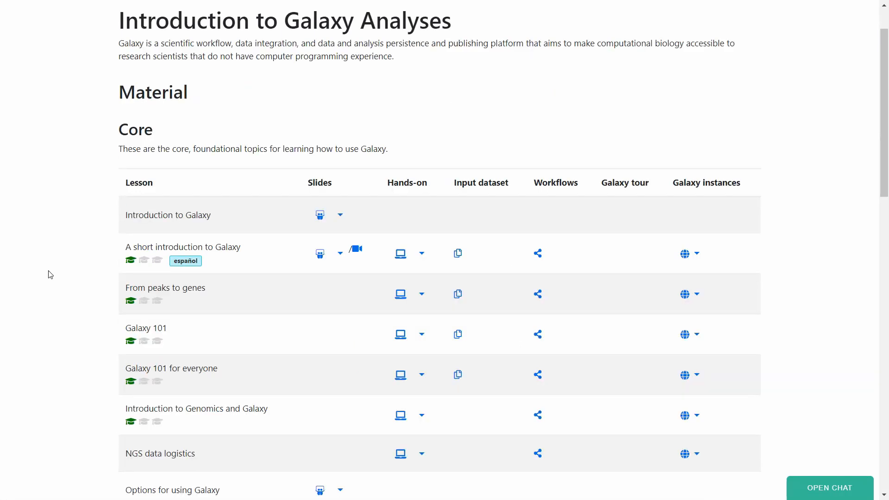
mouse_move(118, 314)
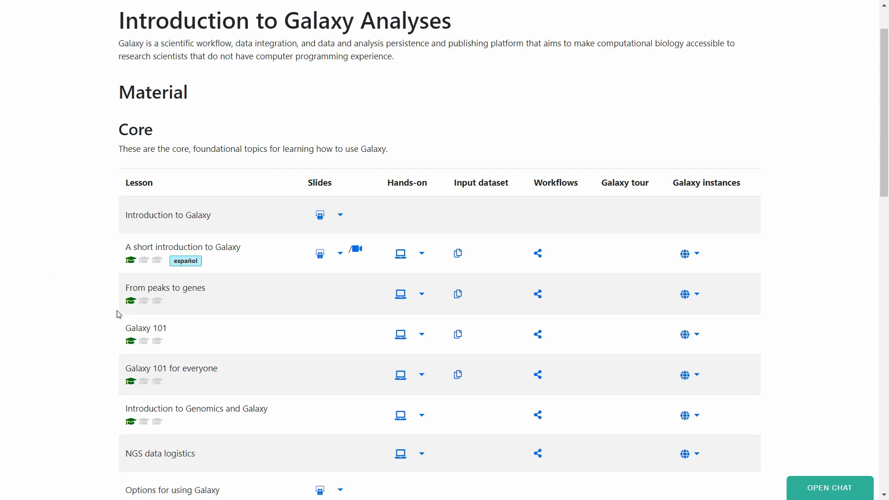
mouse_move(320, 184)
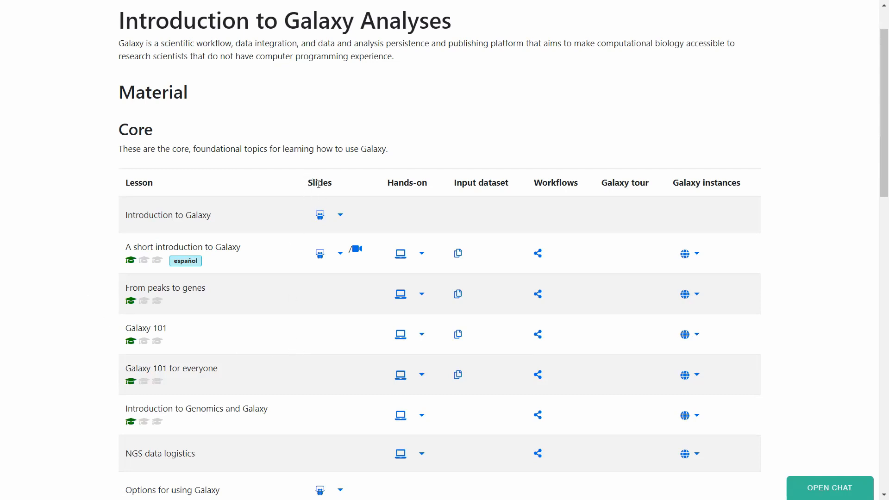
mouse_move(307, 243)
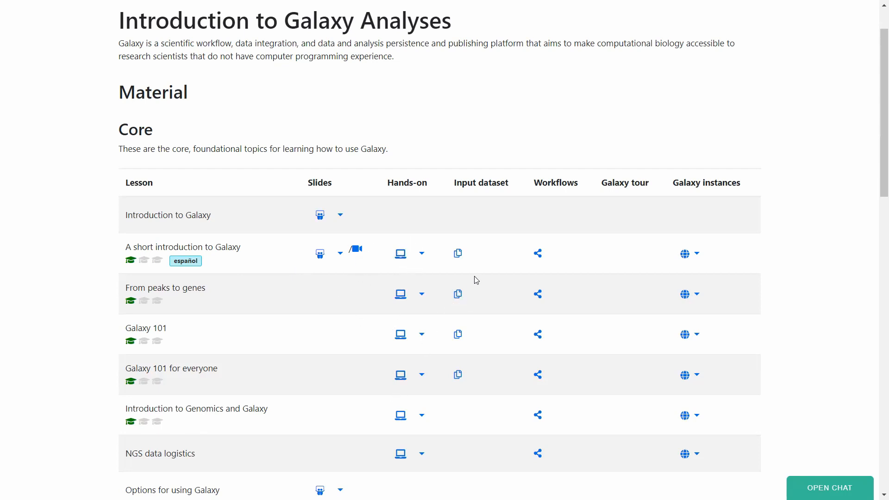
mouse_move(593, 268)
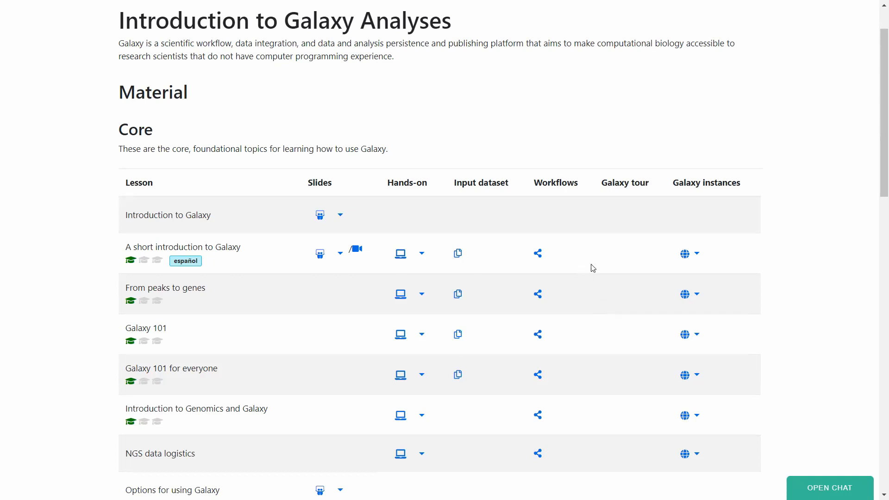
mouse_move(564, 368)
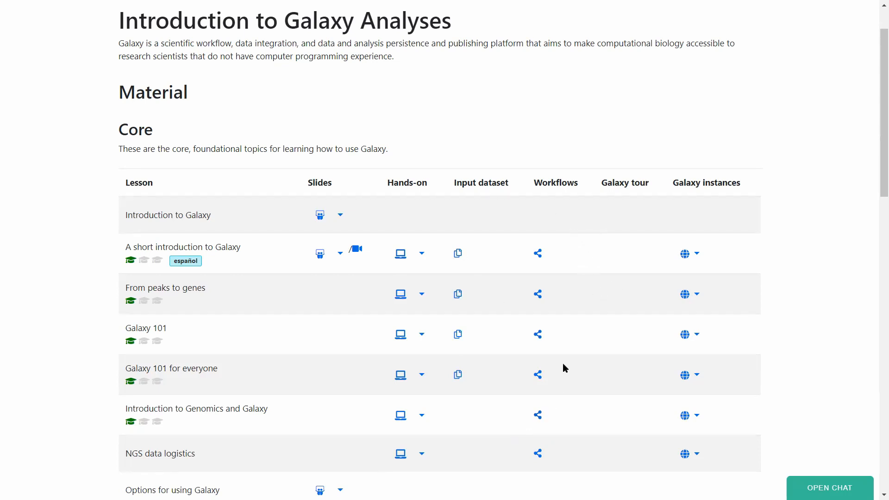
mouse_move(252, 390)
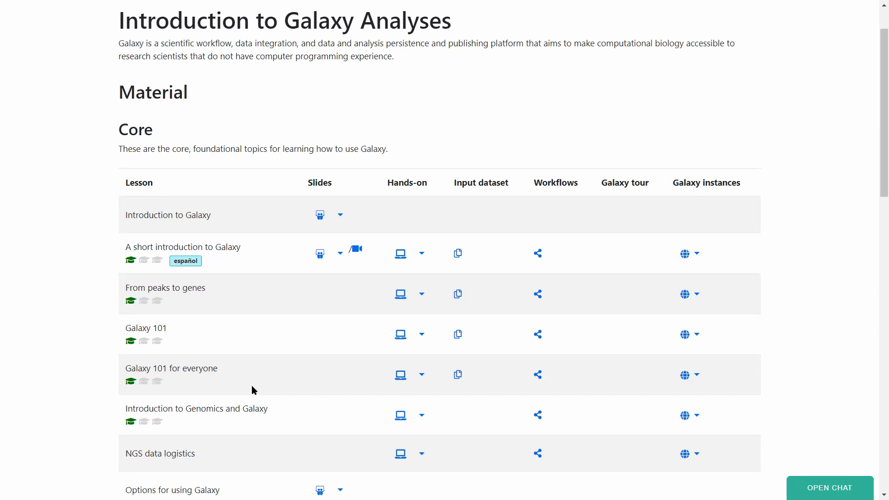
mouse_move(190, 241)
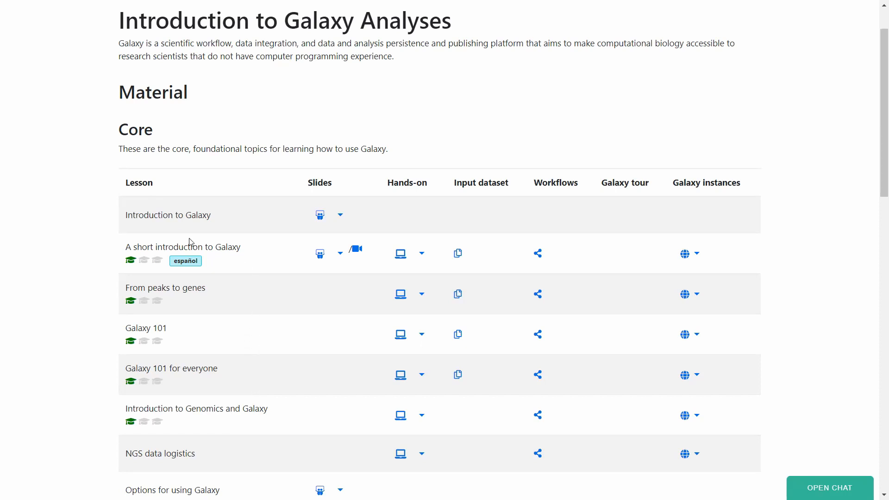
Show the curated Español and automatic translations for 'A short introduction to Galaxy' hands-on
left_click(421, 253)
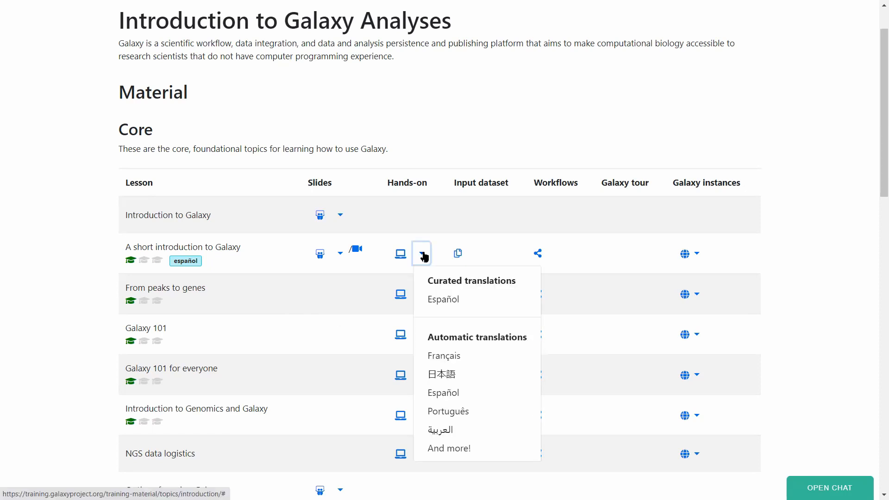
mouse_move(463, 378)
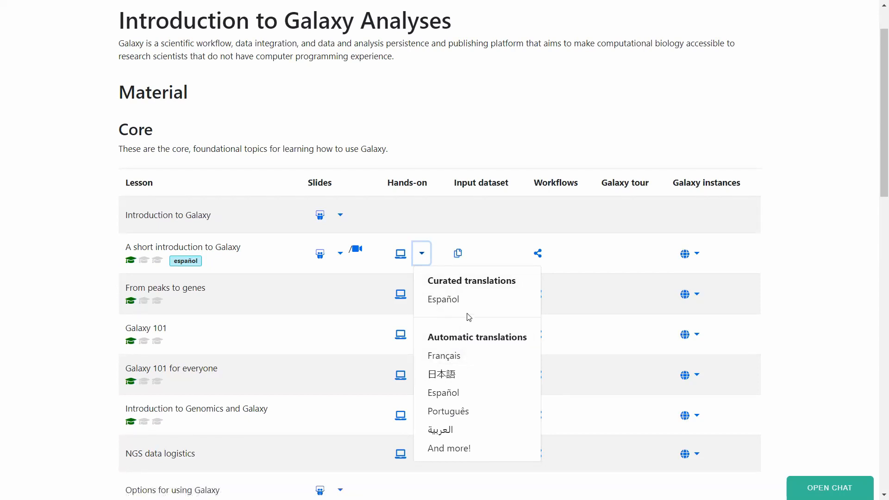
Scroll down to the R lessons (Advanced R, R basics in Galaxy) and Other tutorials search
scroll("down", 3)
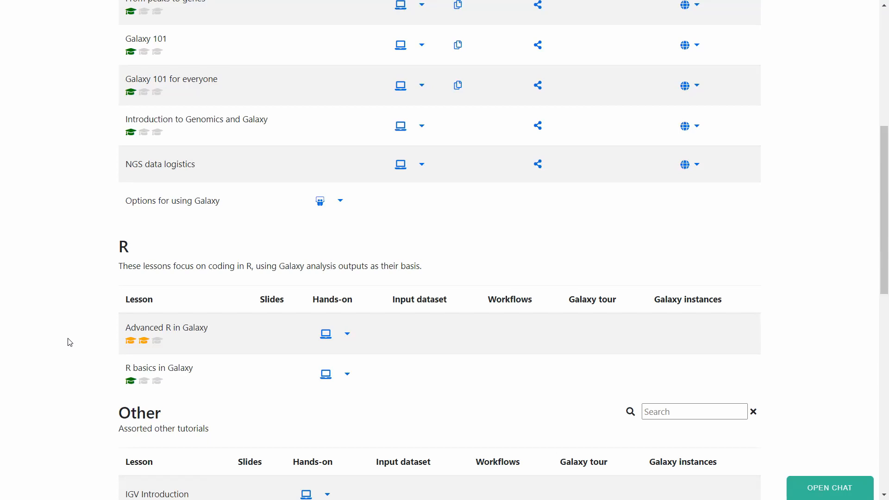
mouse_move(54, 368)
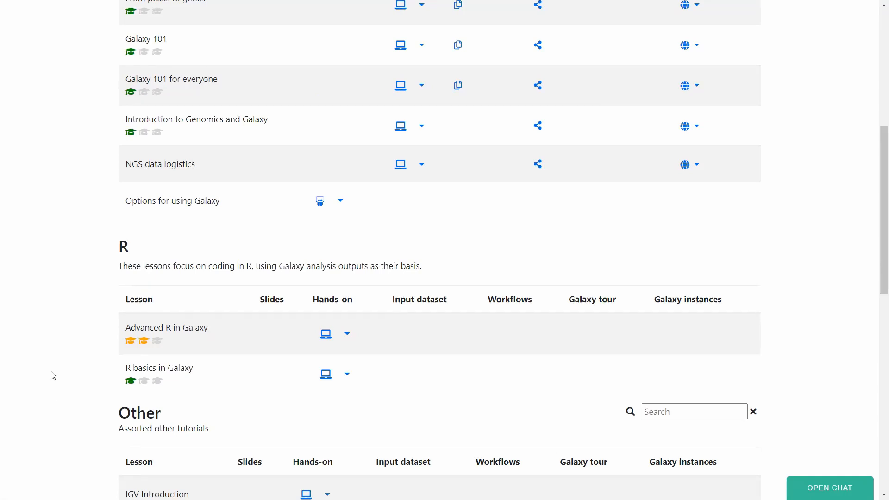
mouse_move(63, 378)
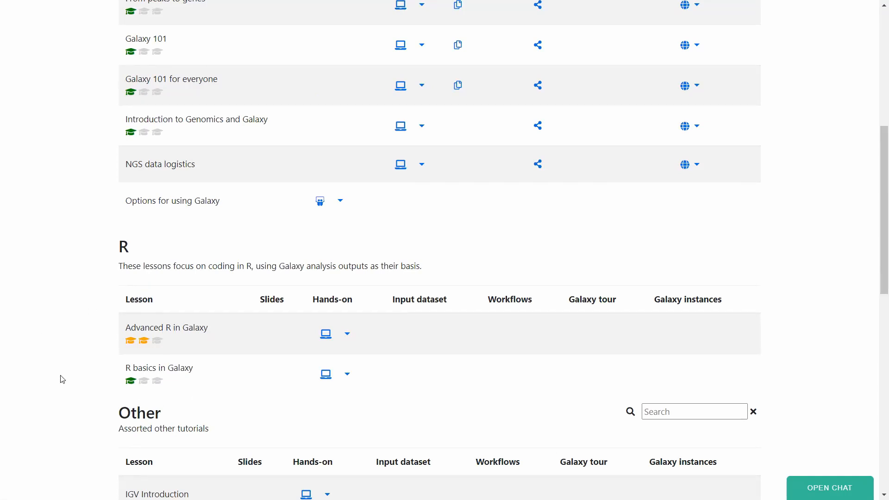